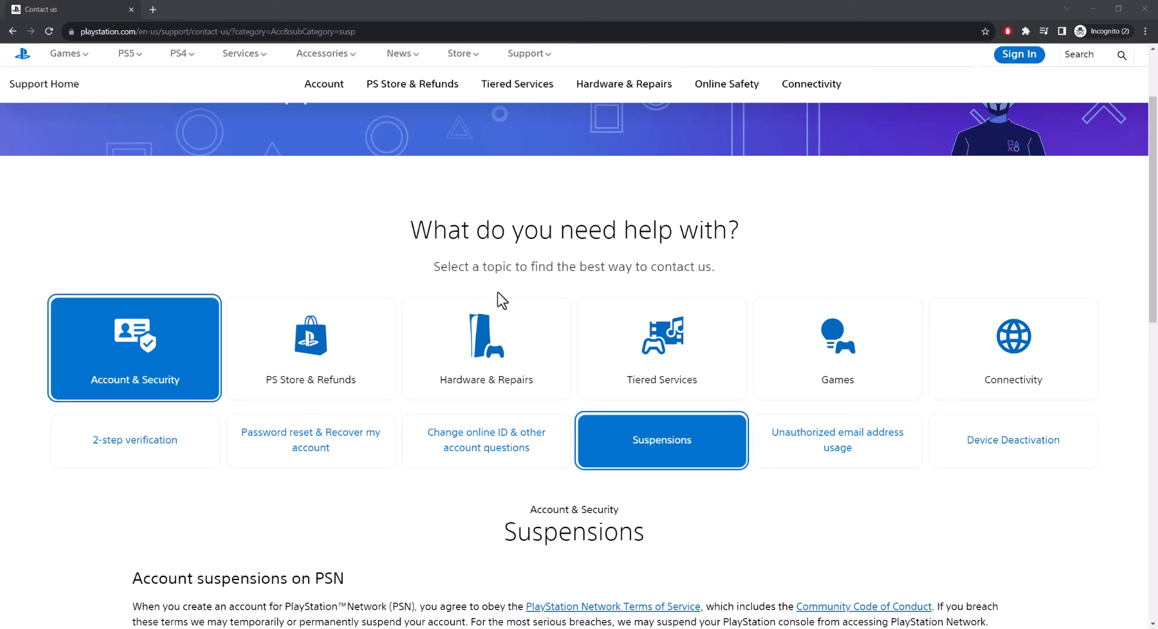
{"action": "mouse_move", "coordinate": [531, 305]}
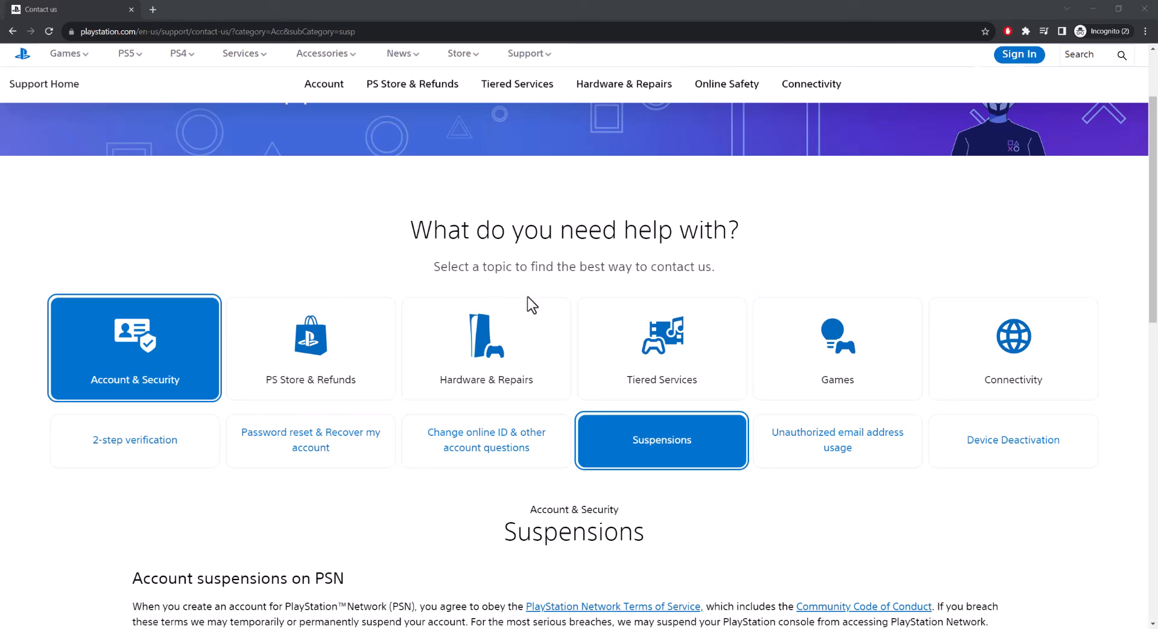
{"action": "mouse_move", "coordinate": [515, 271]}
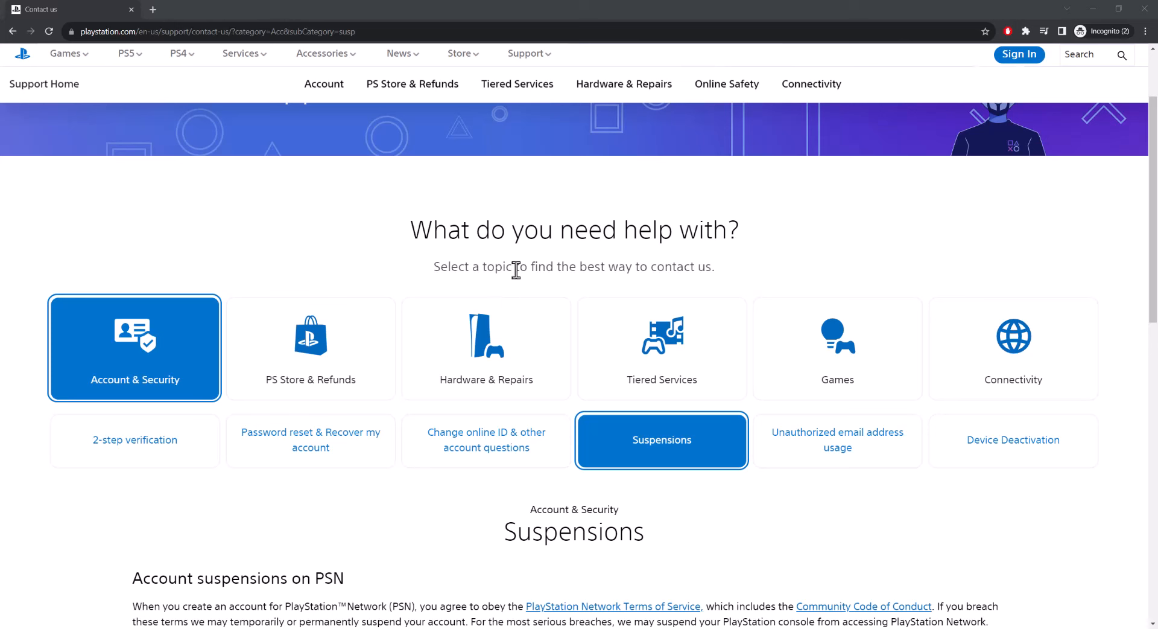
{"action": "mouse_move", "coordinate": [80, 385]}
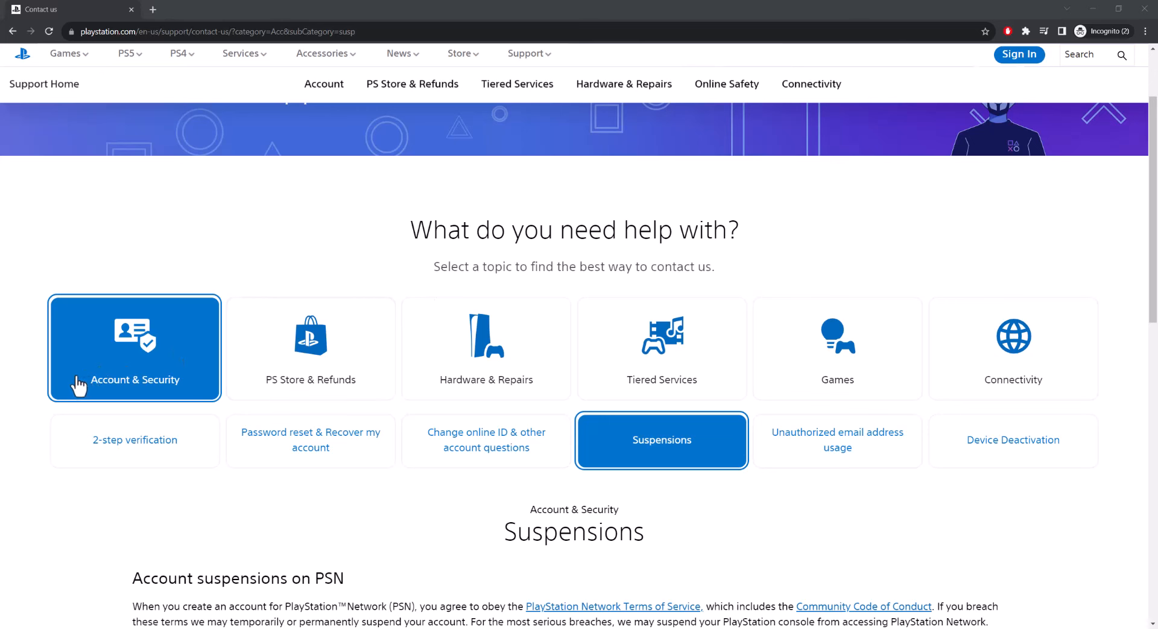
{"action": "mouse_move", "coordinate": [619, 443]}
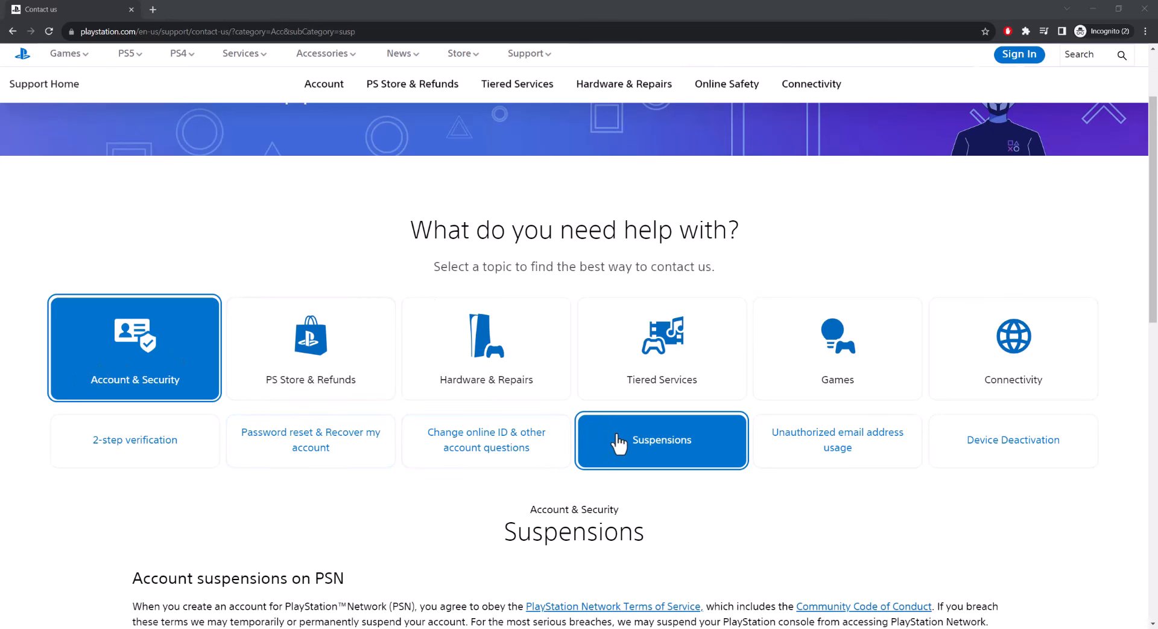
- Follow the Submit link on the Suspension Appeal Form card to reach the permanent suspension appeal form
{"action": "scroll", "scroll_direction": "down", "scroll_amount": 3}
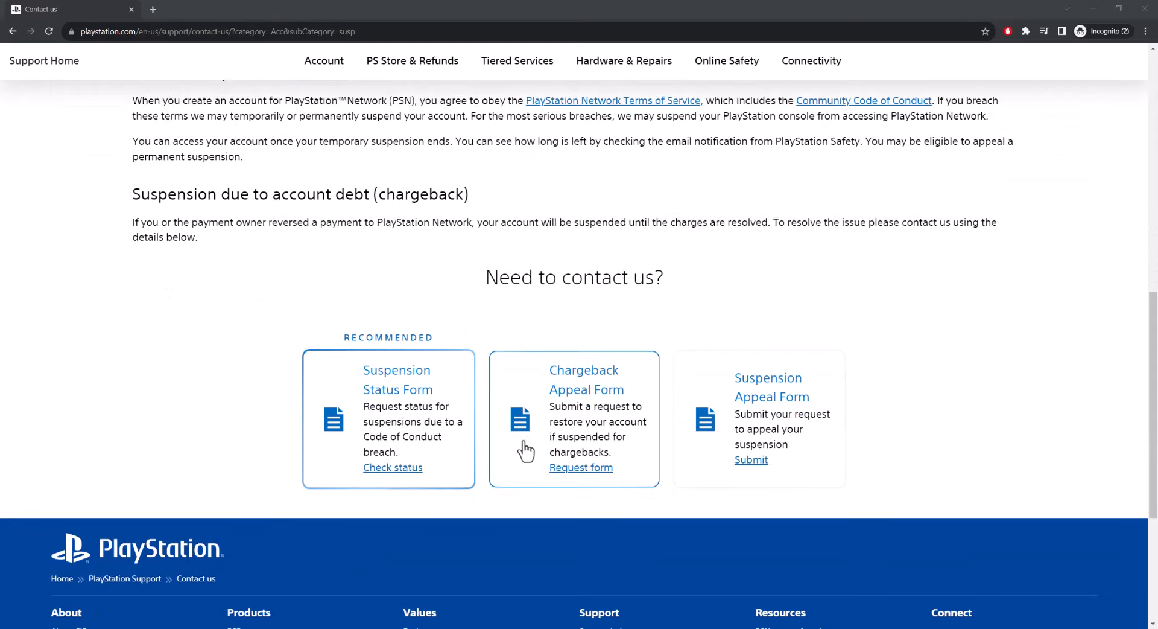
{"action": "scroll", "scroll_direction": "up", "scroll_amount": 3}
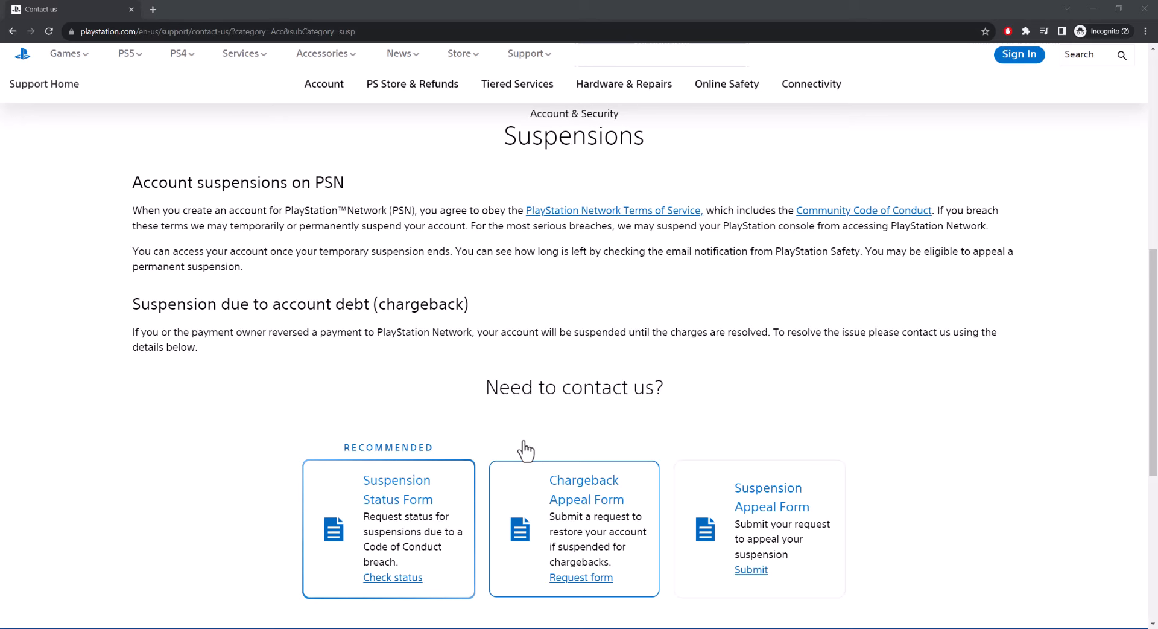
{"action": "scroll", "scroll_direction": "down", "scroll_amount": 3}
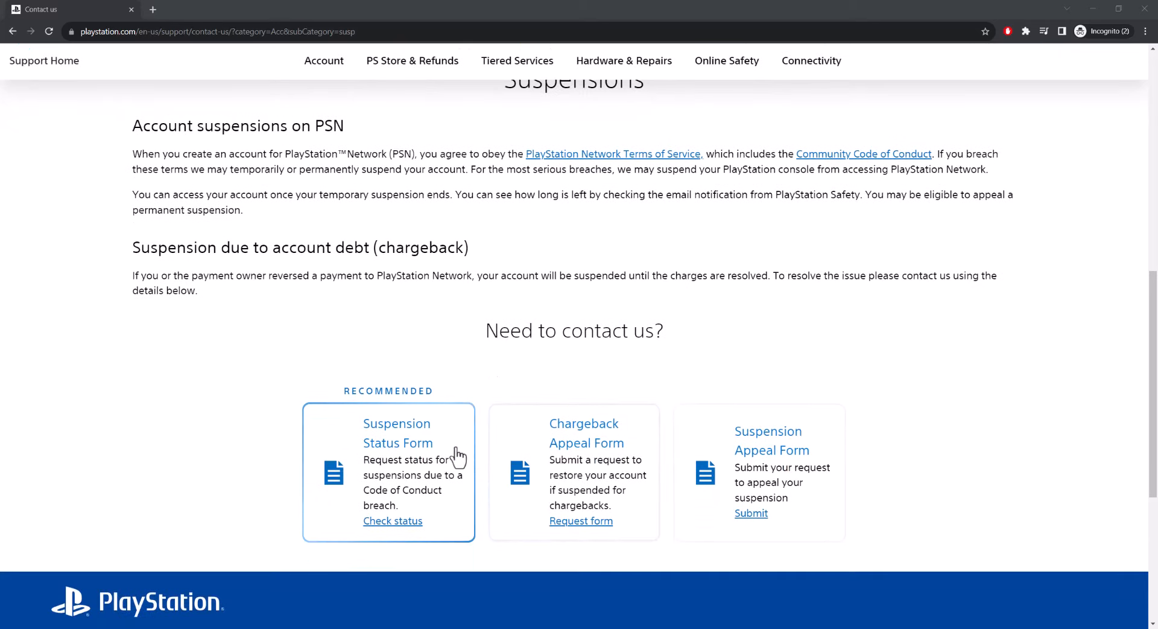
{"action": "mouse_move", "coordinate": [338, 471]}
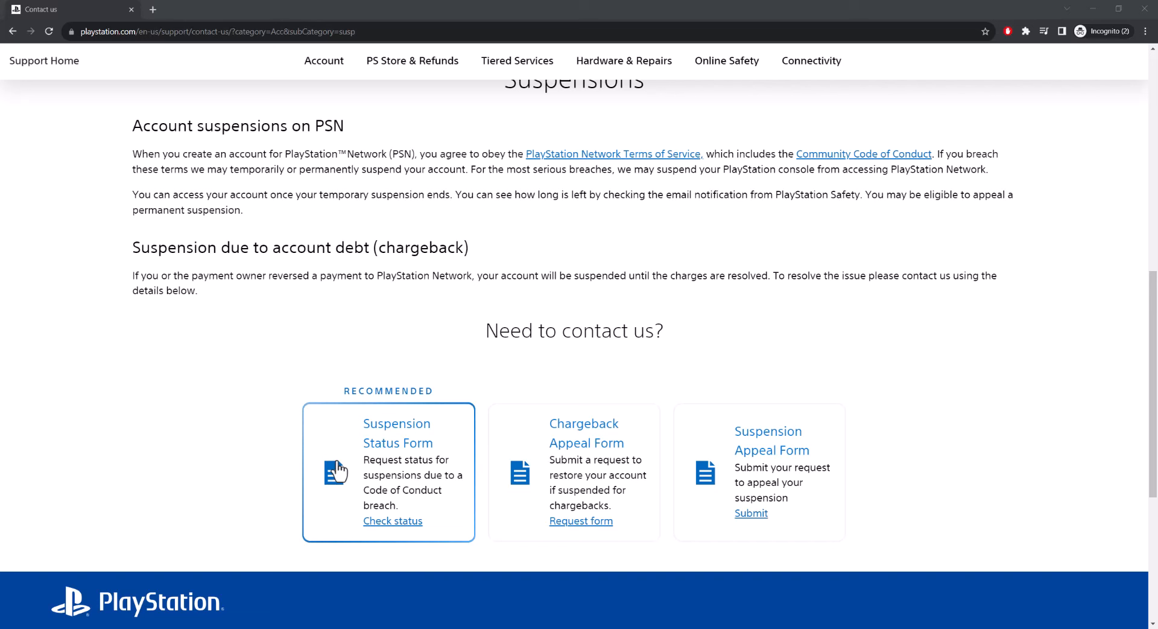
{"action": "mouse_move", "coordinate": [555, 449]}
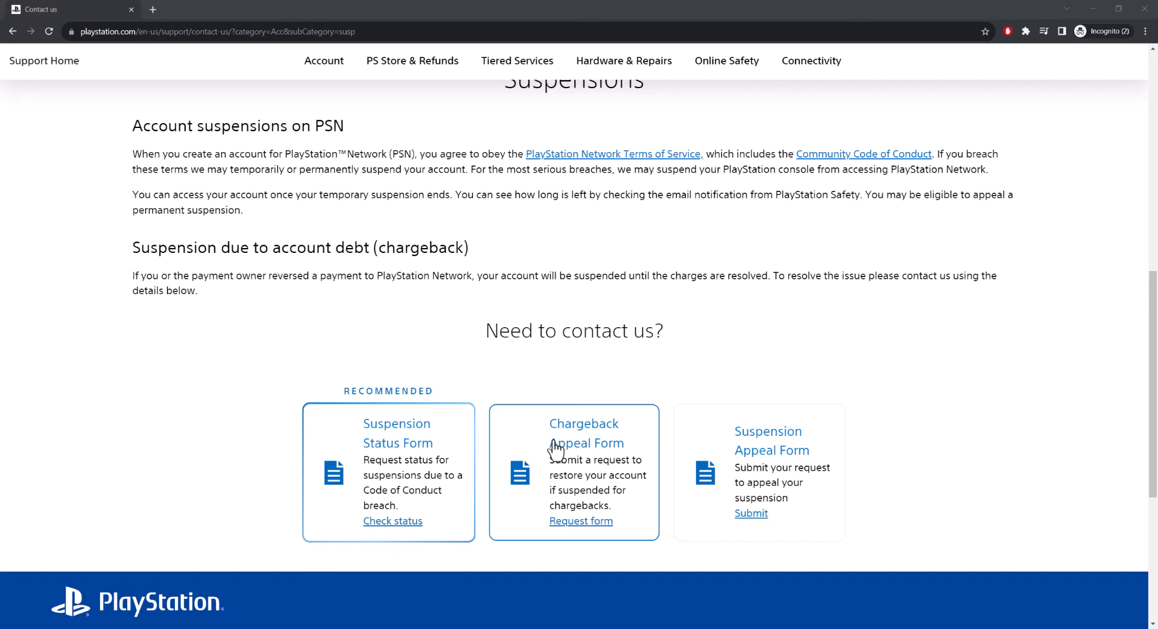
{"action": "mouse_move", "coordinate": [834, 483]}
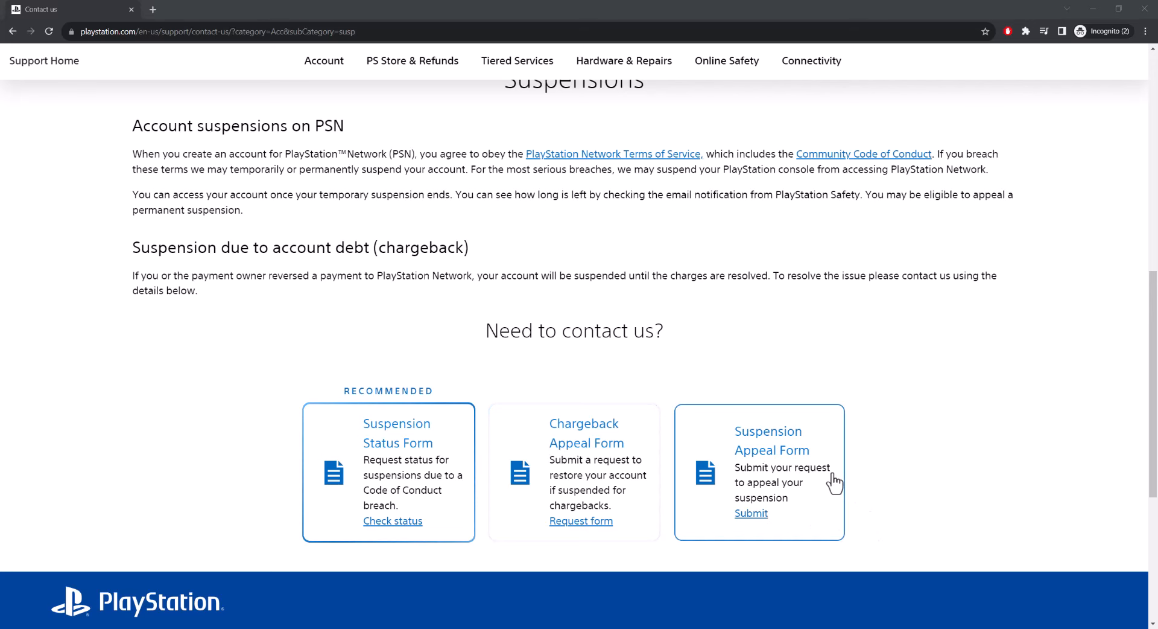
{"action": "scroll", "scroll_direction": "down", "scroll_amount": 3}
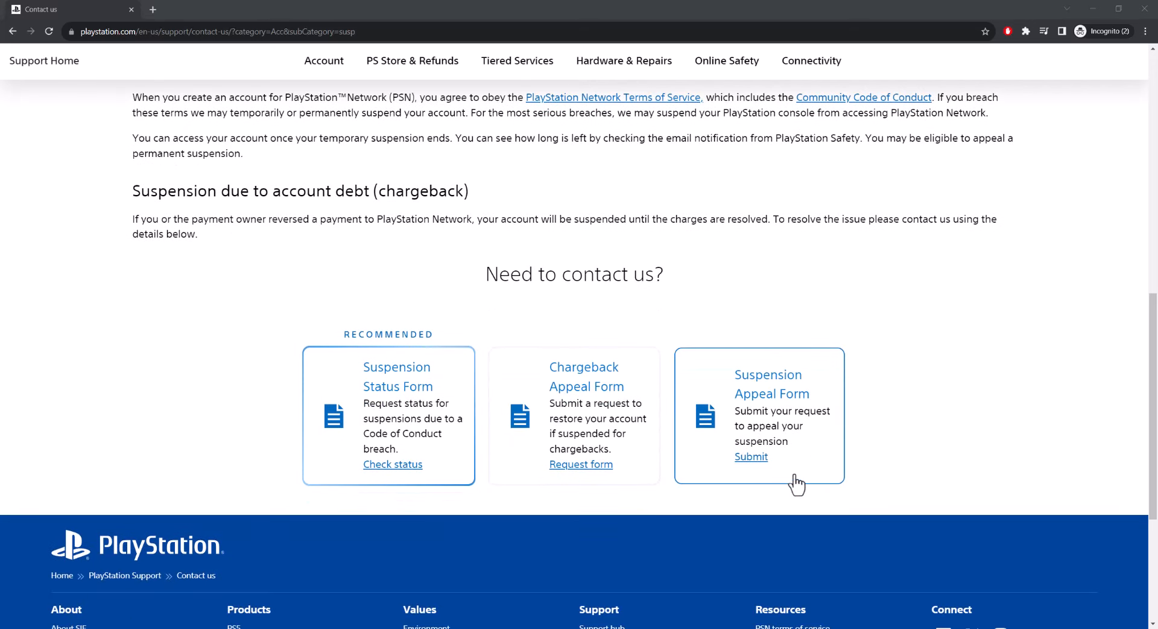
{"action": "mouse_move", "coordinate": [805, 477]}
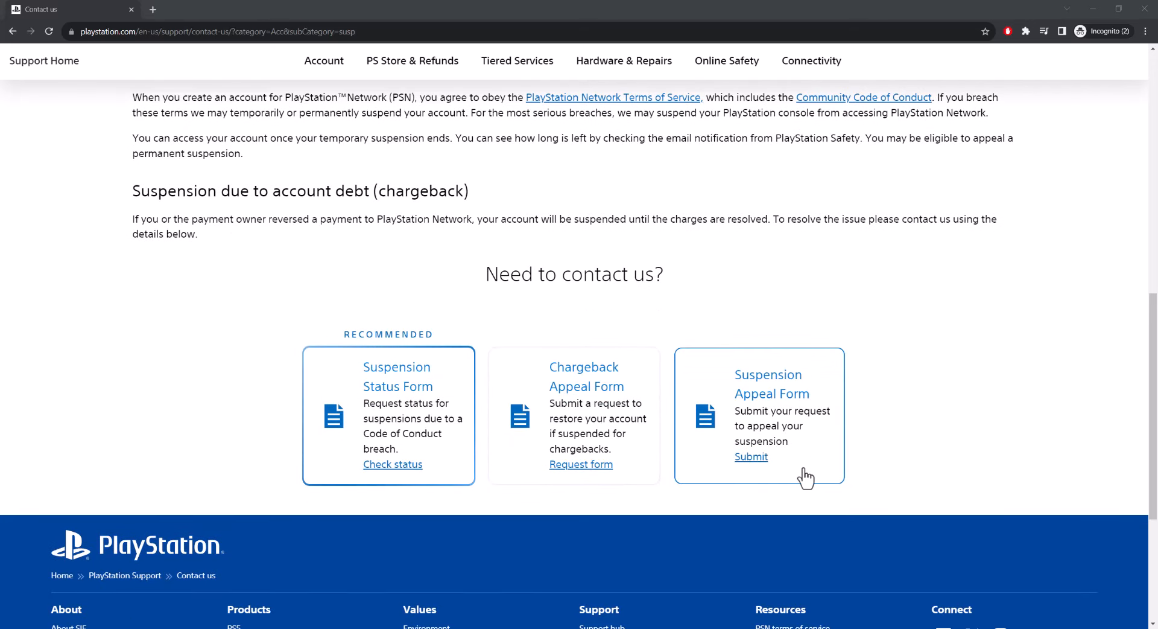
{"action": "left_click", "coordinate": [752, 457]}
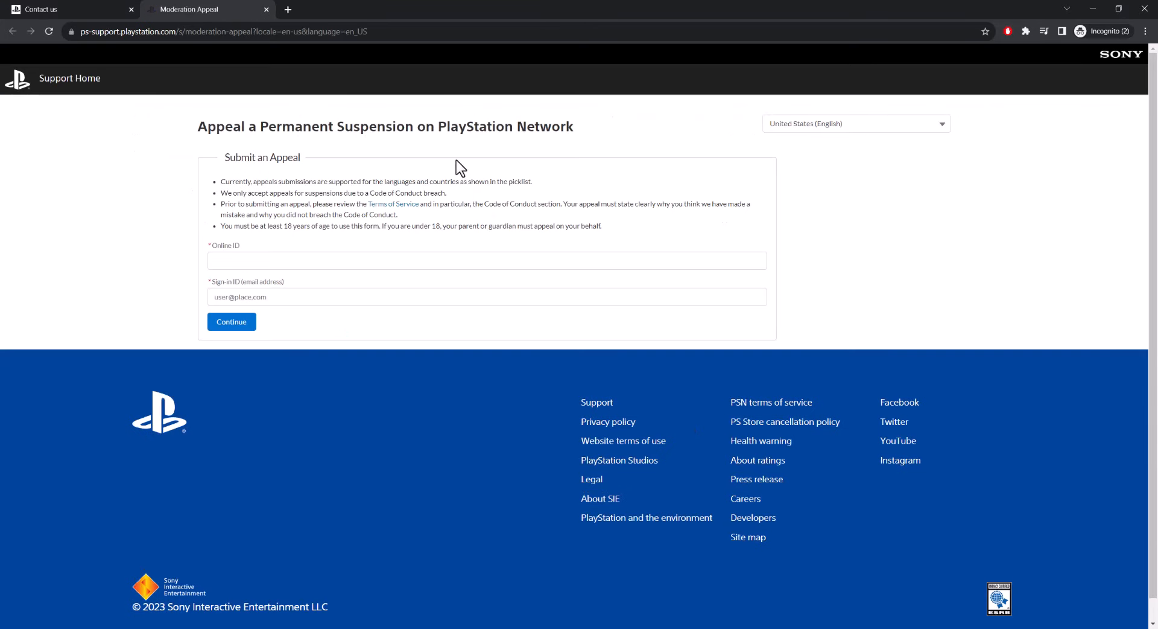
{"action": "mouse_move", "coordinate": [290, 241]}
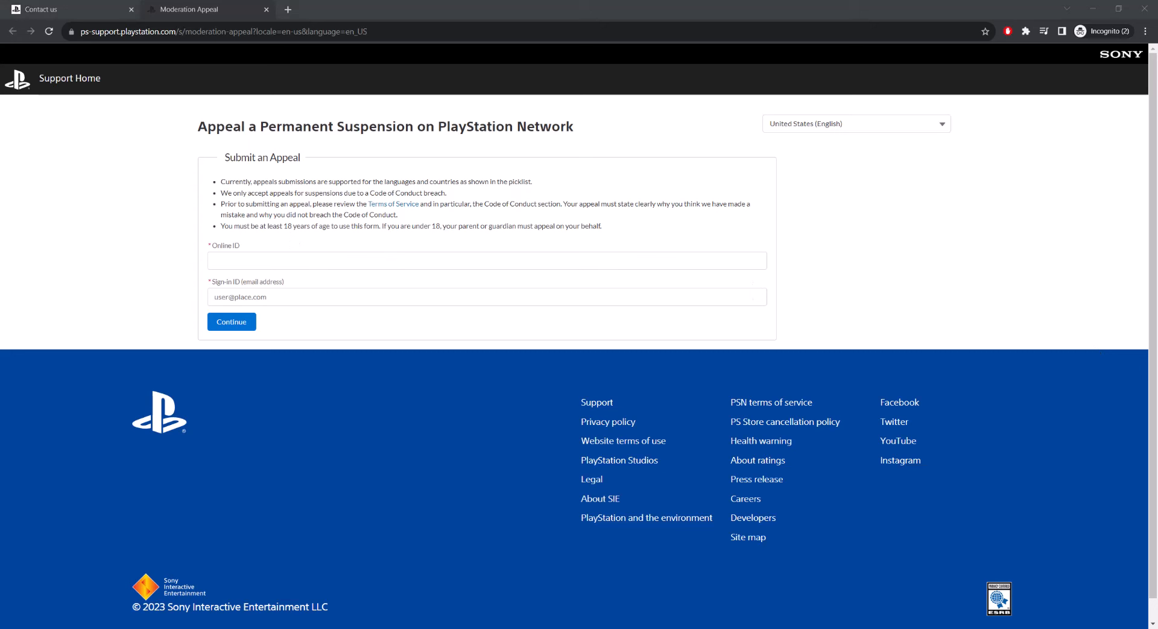
{"action": "mouse_move", "coordinate": [584, 257]}
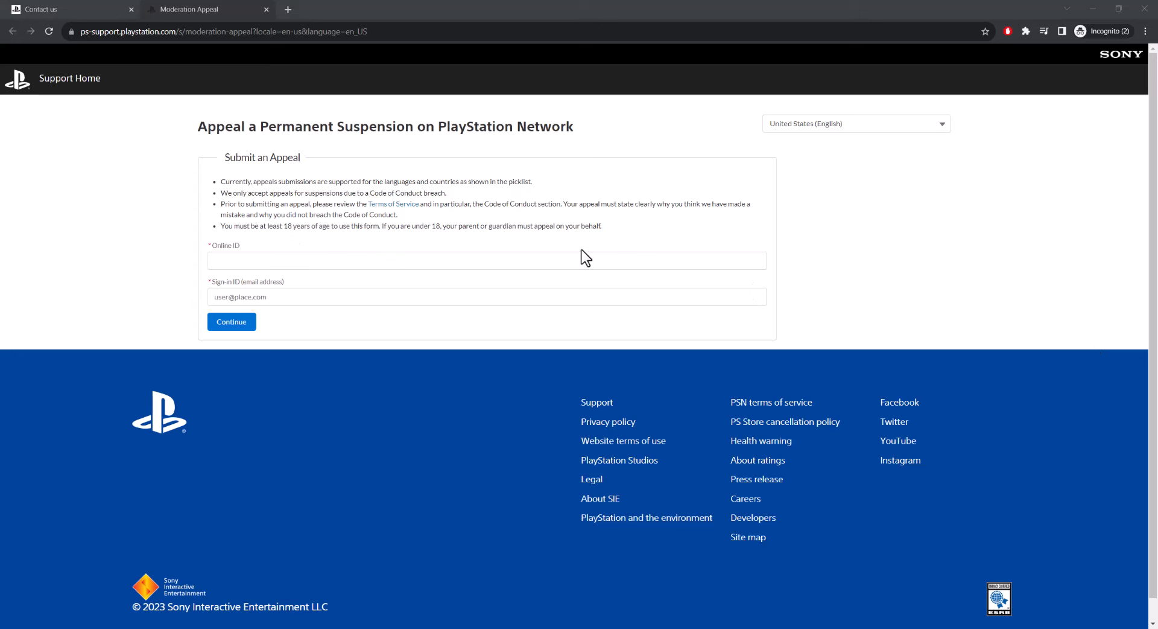
{"action": "mouse_move", "coordinate": [575, 229]}
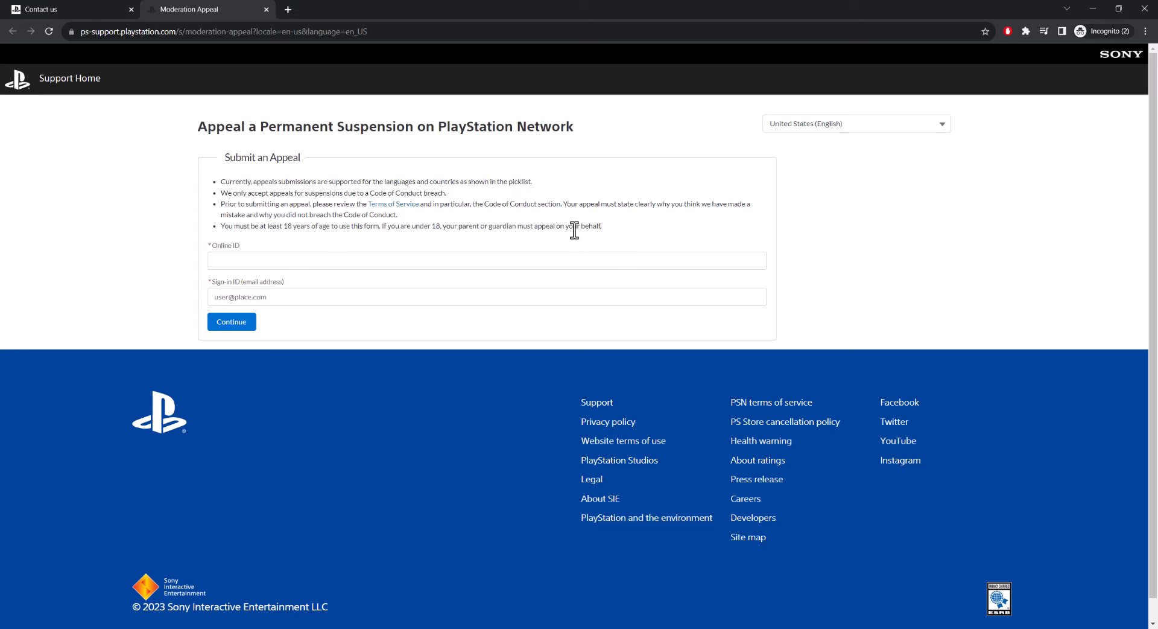
{"action": "mouse_move", "coordinate": [564, 241]}
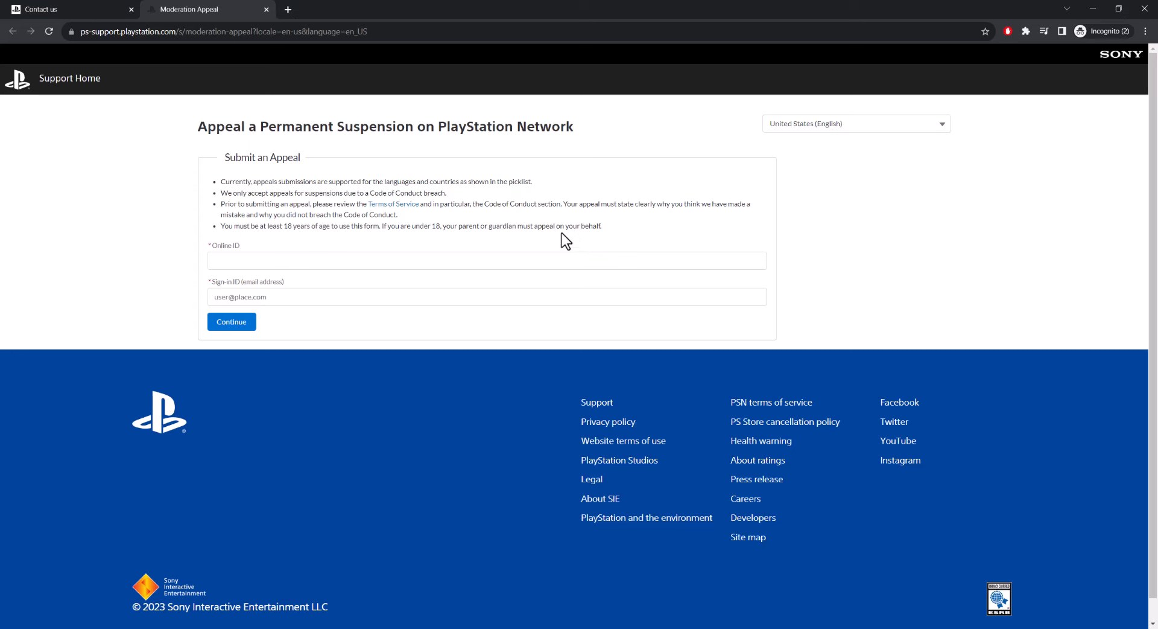
{"action": "mouse_move", "coordinate": [310, 184]}
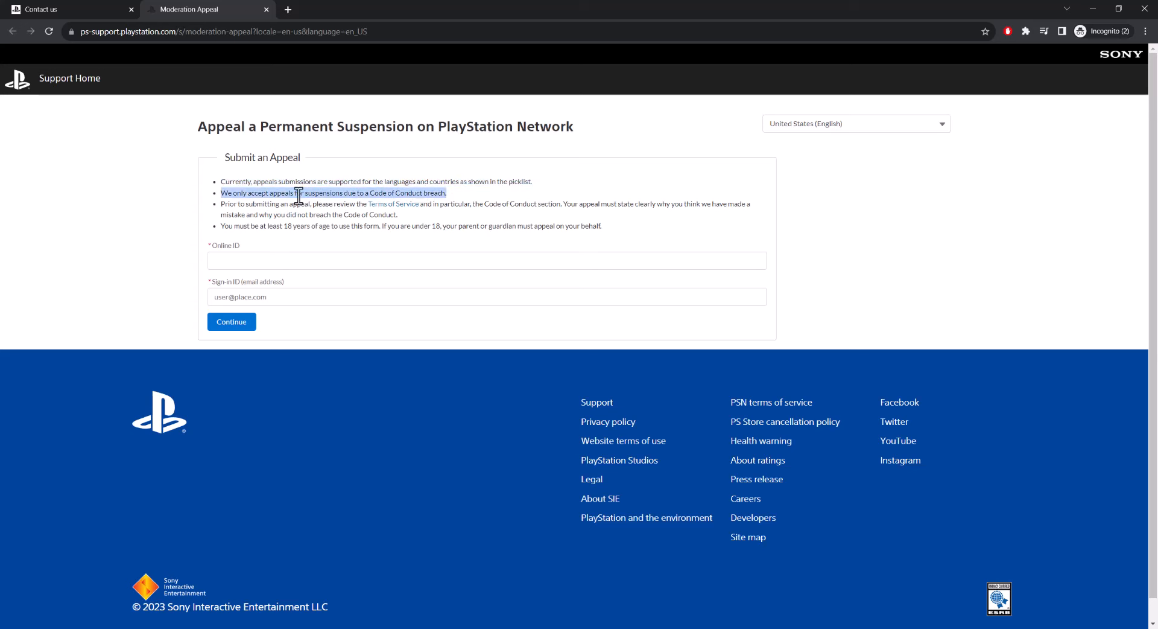
{"action": "mouse_move", "coordinate": [387, 206]}
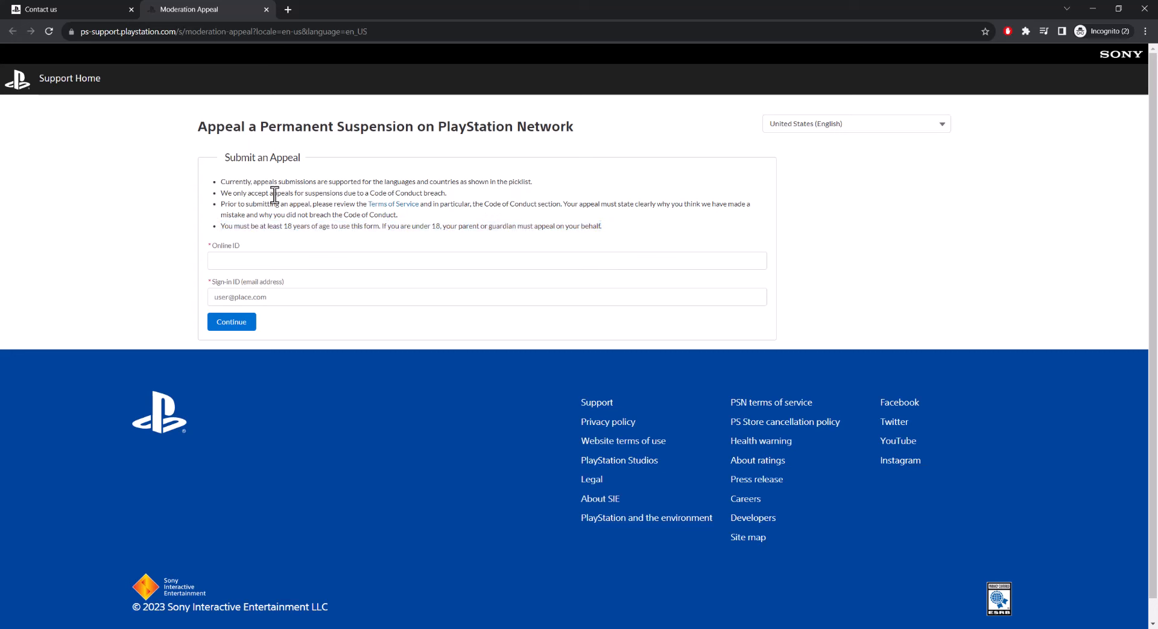
{"action": "mouse_move", "coordinate": [279, 216]}
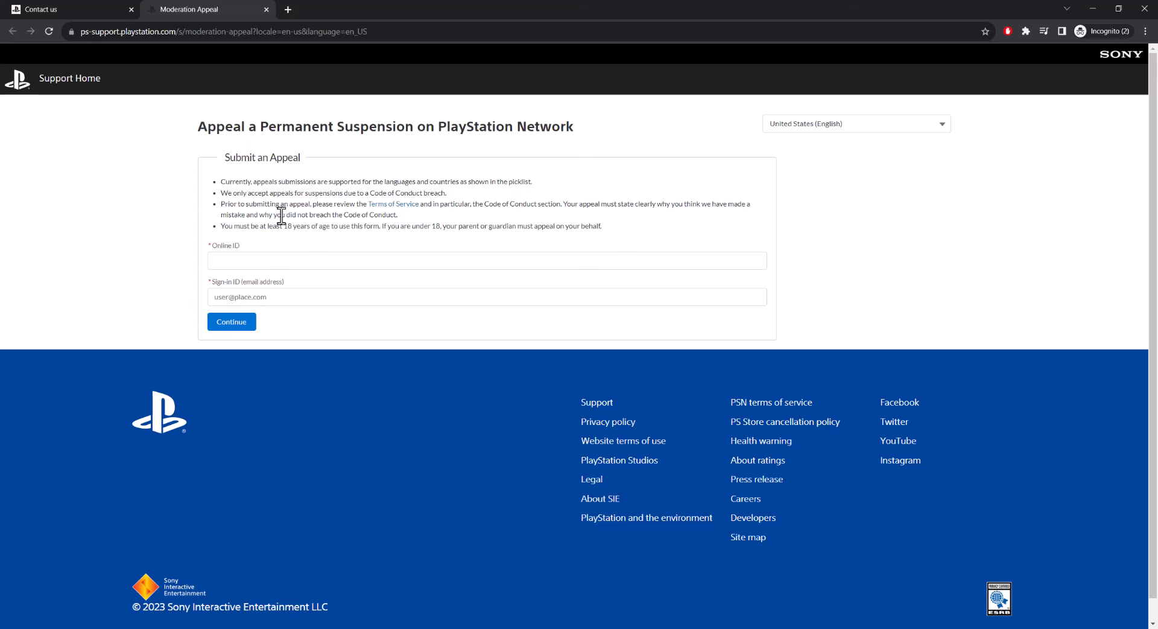